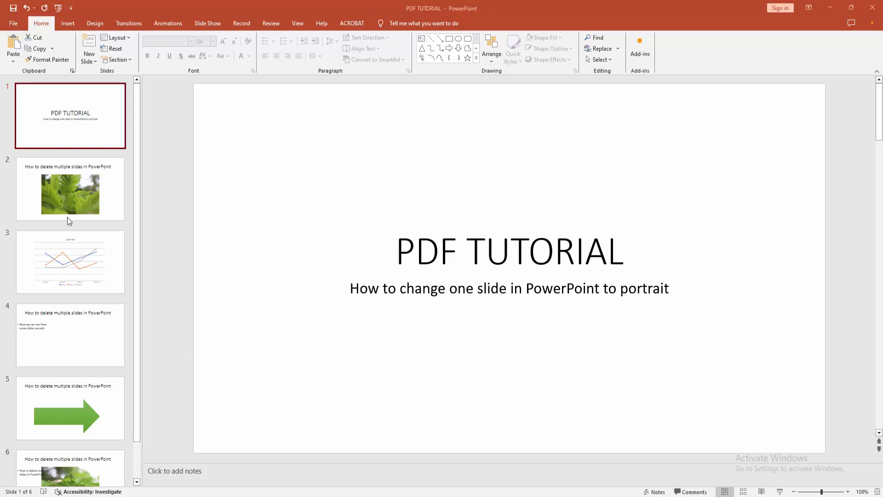
- Browse the deck's slides, return to the title slide, and create a new blank presentation
left_click(70, 261)
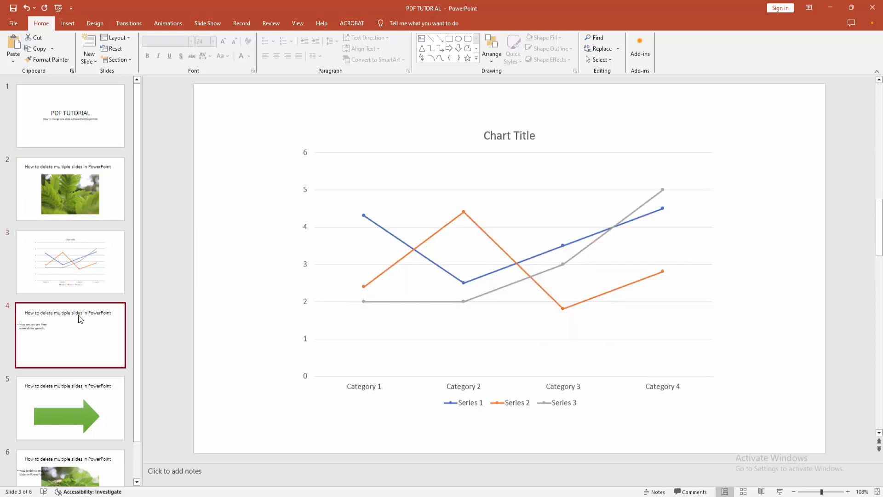
left_click(69, 261)
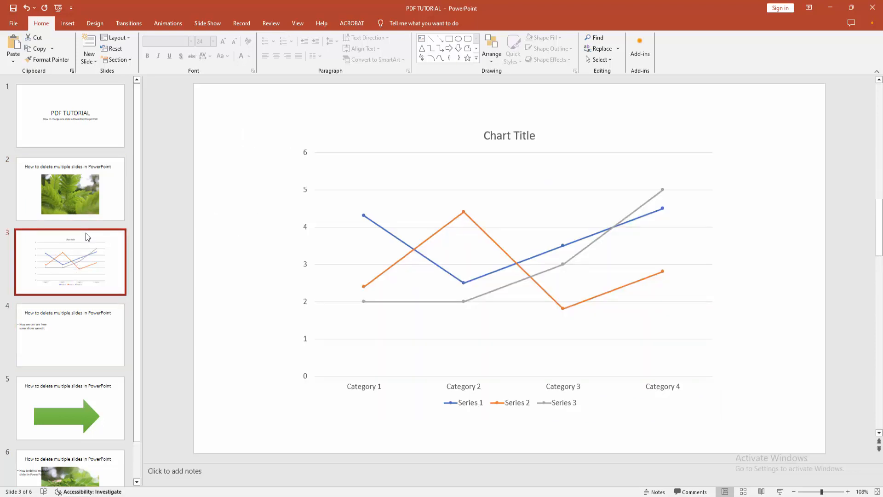
left_click(70, 115)
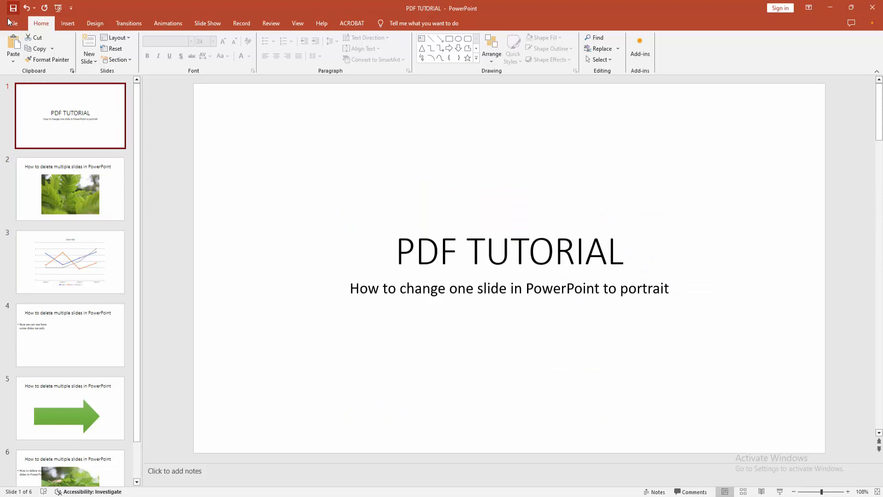
left_click(11, 23)
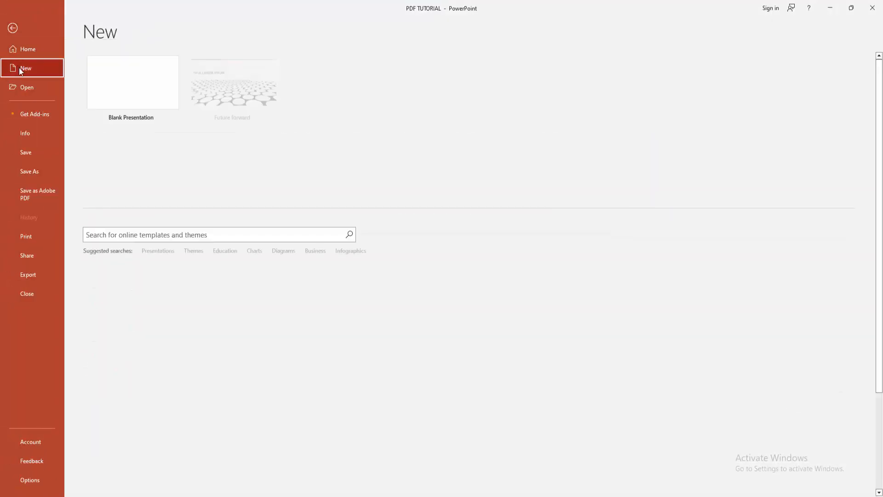
left_click(132, 82)
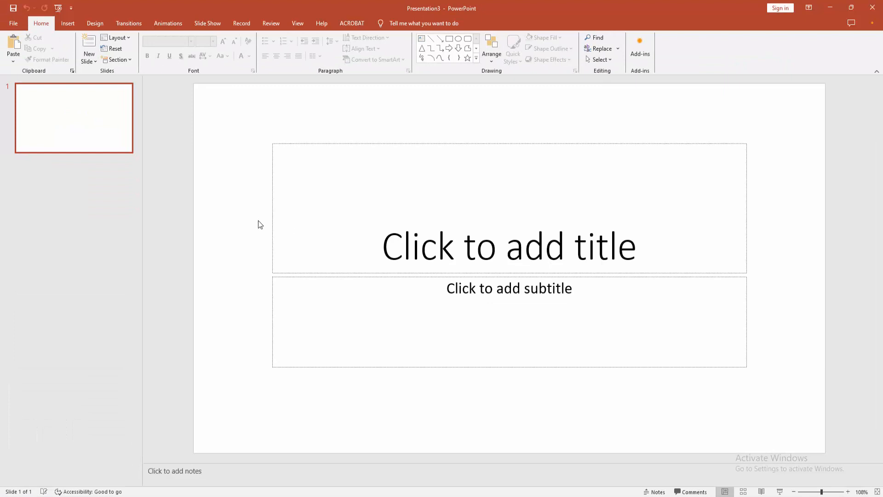
mouse_move(95, 23)
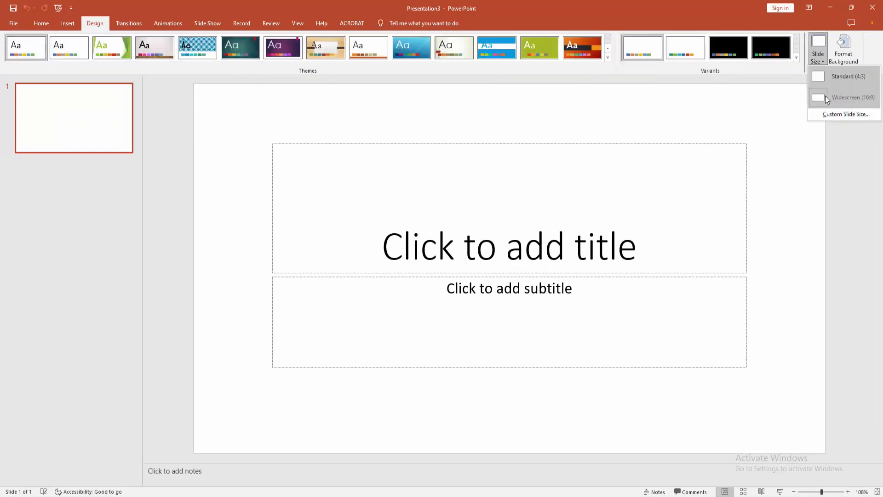
- Set the custom slide size to A4 Paper in portrait, choosing Ensure Fit
left_click(844, 113)
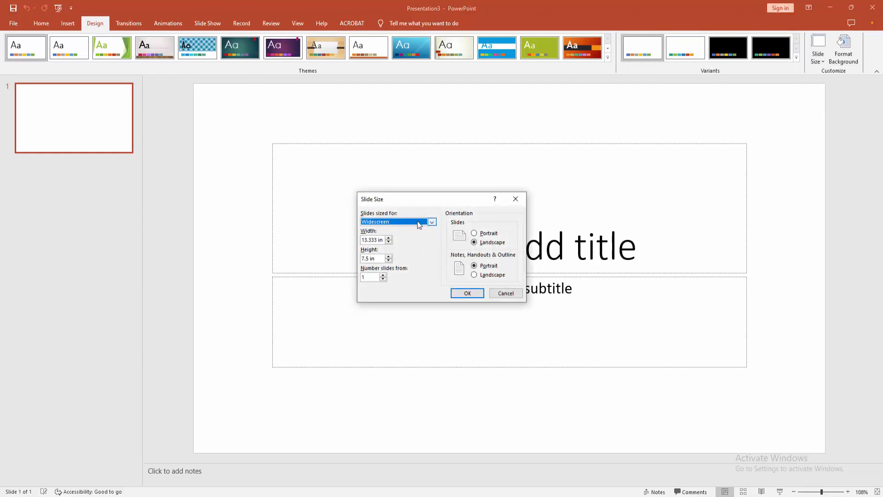
left_click(431, 221)
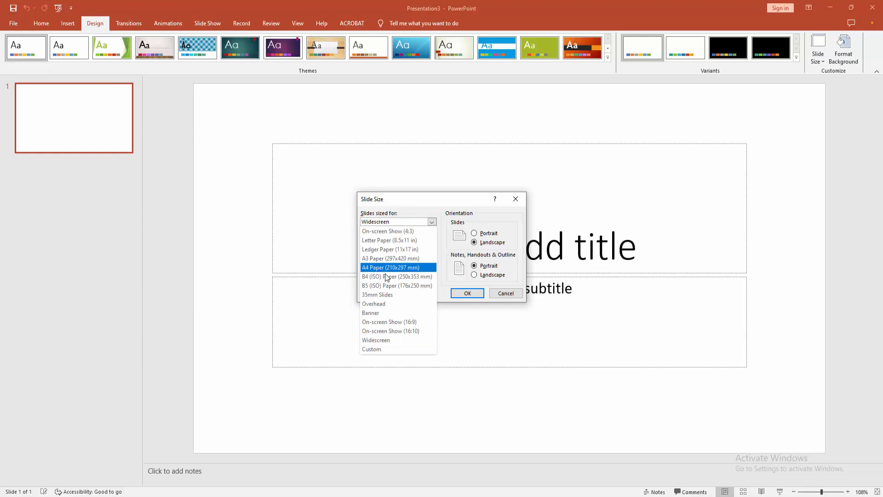
left_click(389, 266)
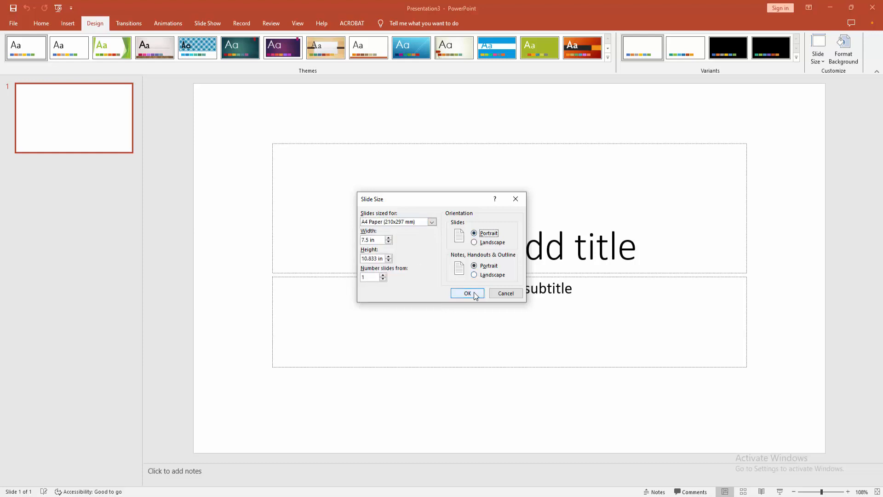
left_click(467, 292)
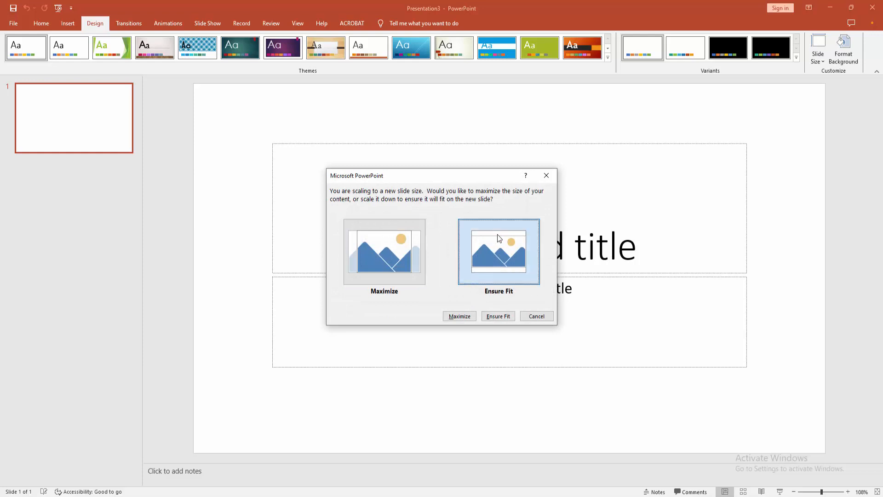
left_click(497, 315)
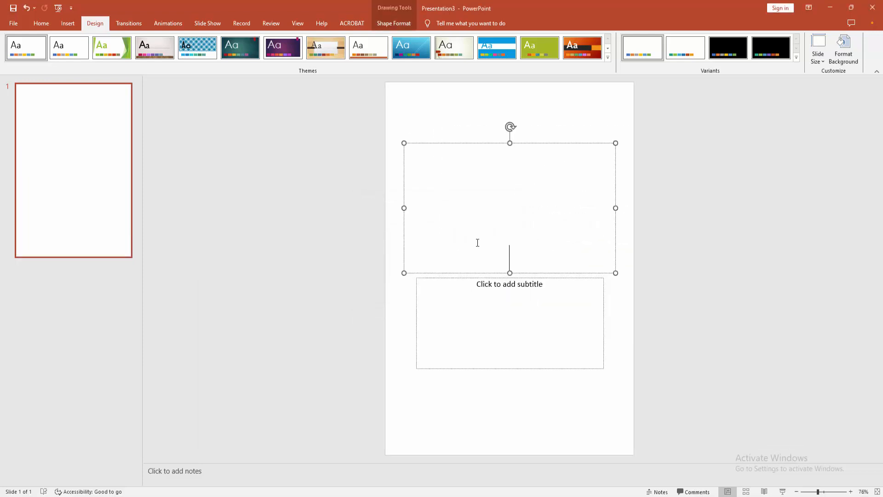
- Type 'PDF TUTORIAL' into the portrait slide's title placeholder
type("P")
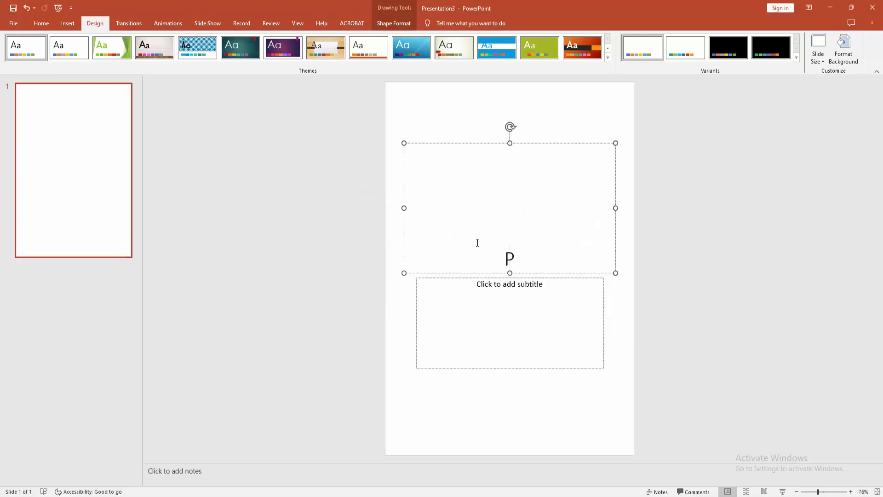
type("DF TUR")
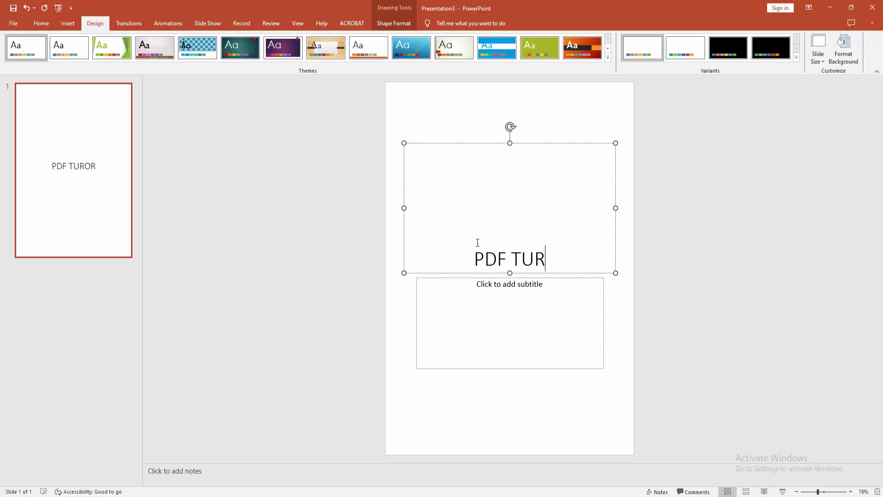
type("IAL")
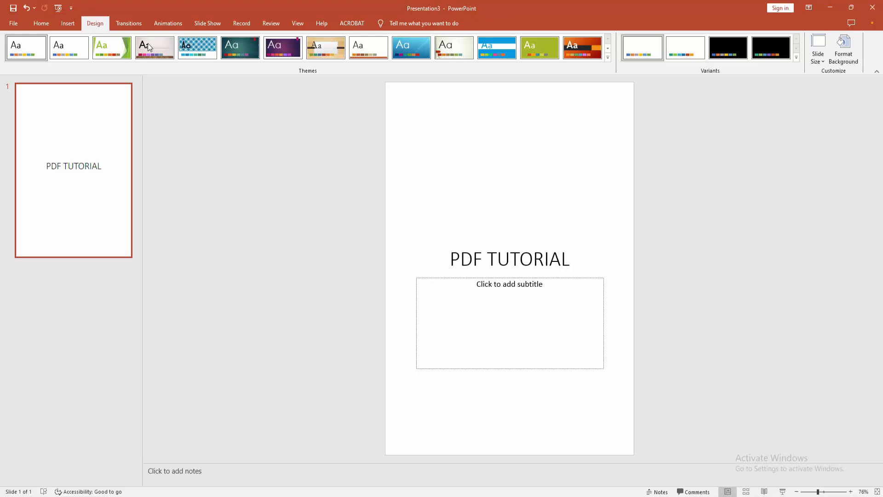
- Insert the leaf photo from work (E:) > picture beneath the title
left_click(67, 23)
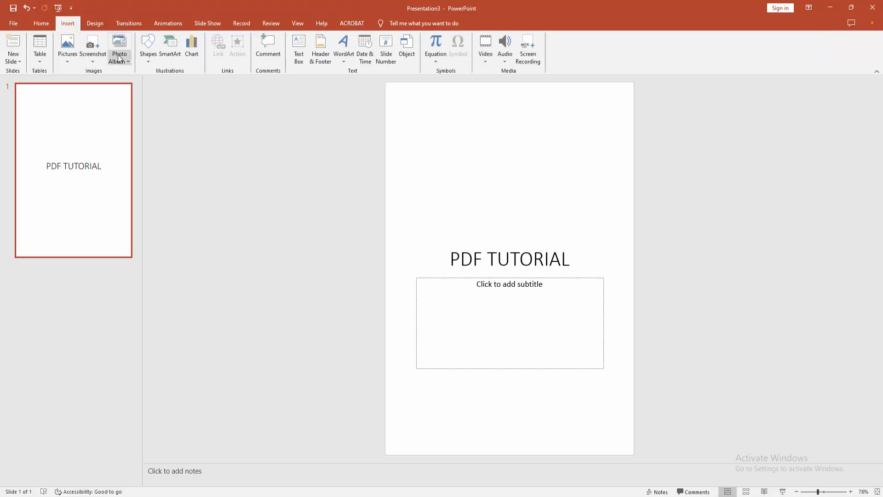
mouse_move(83, 89)
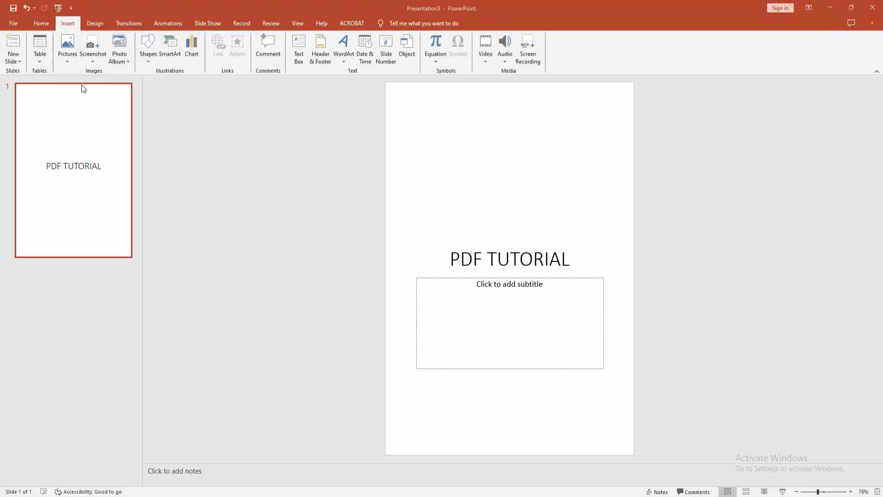
left_click(67, 48)
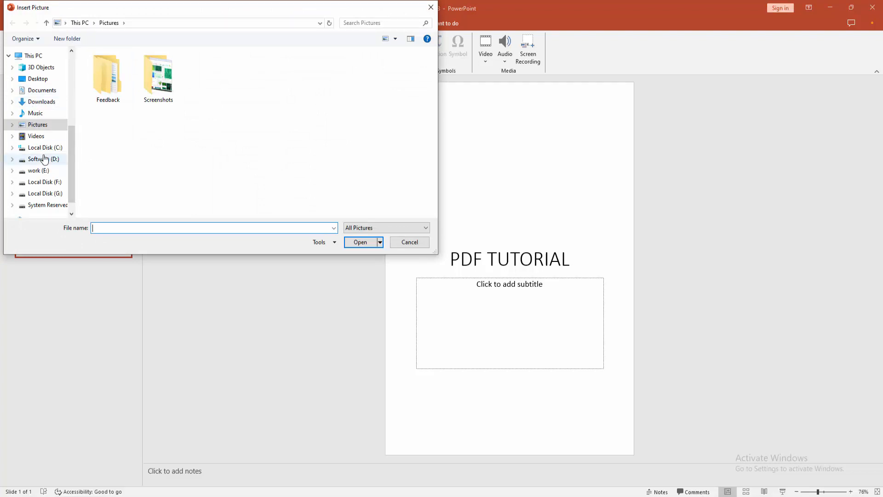
left_click(37, 171)
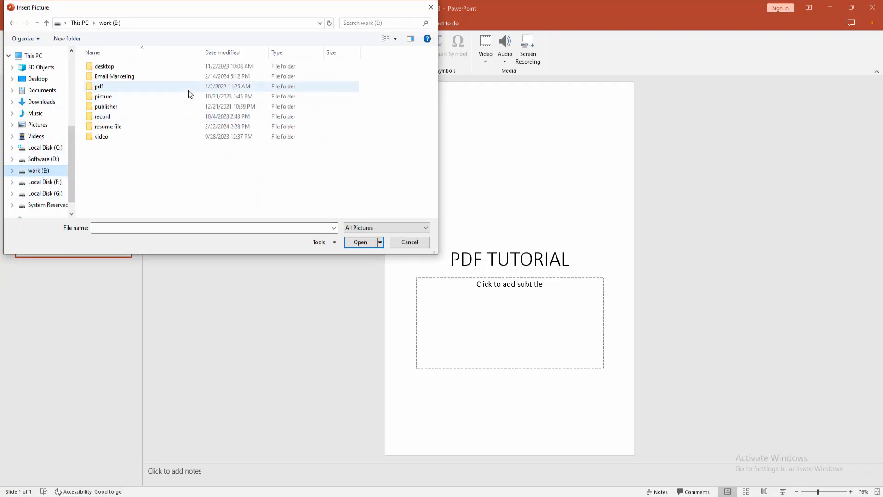
double_click(103, 96)
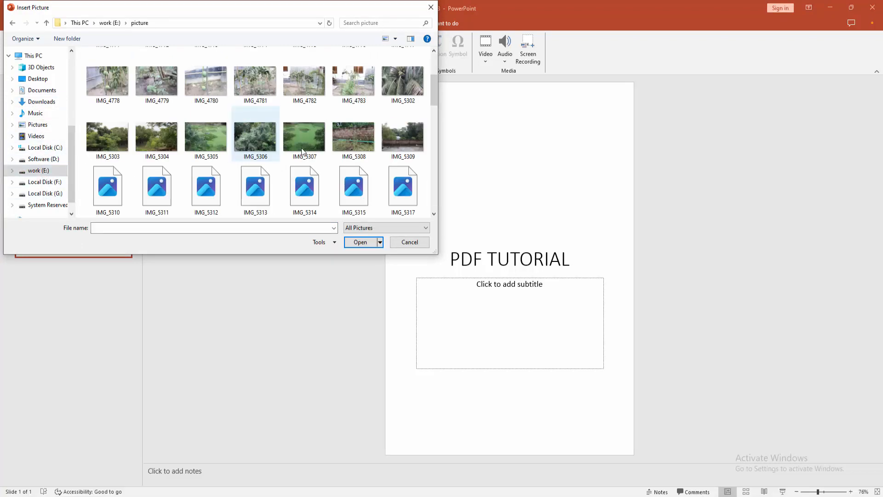
left_click(409, 242)
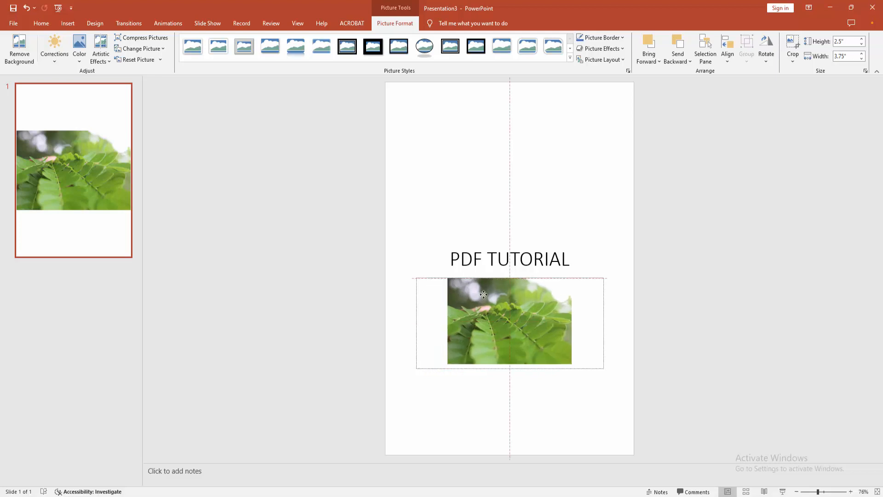
left_click(13, 23)
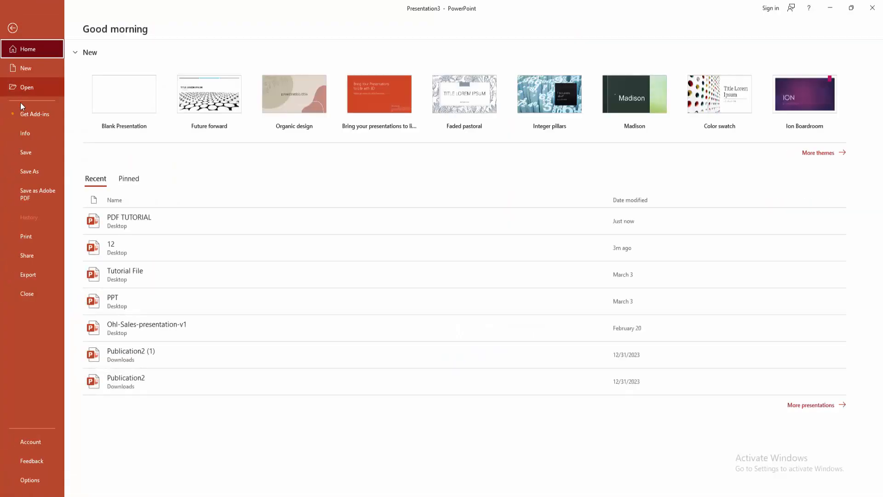
- Save the portrait presentation to the Desktop with the file name '12'
left_click(29, 171)
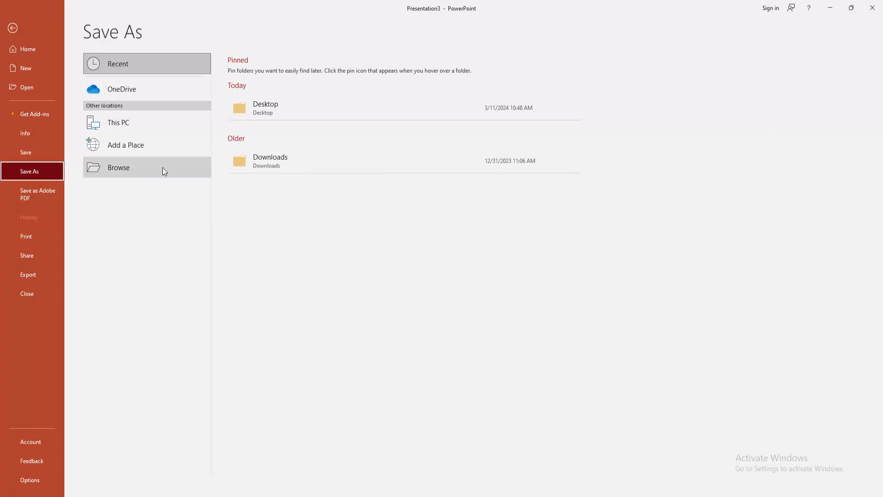
left_click(118, 167)
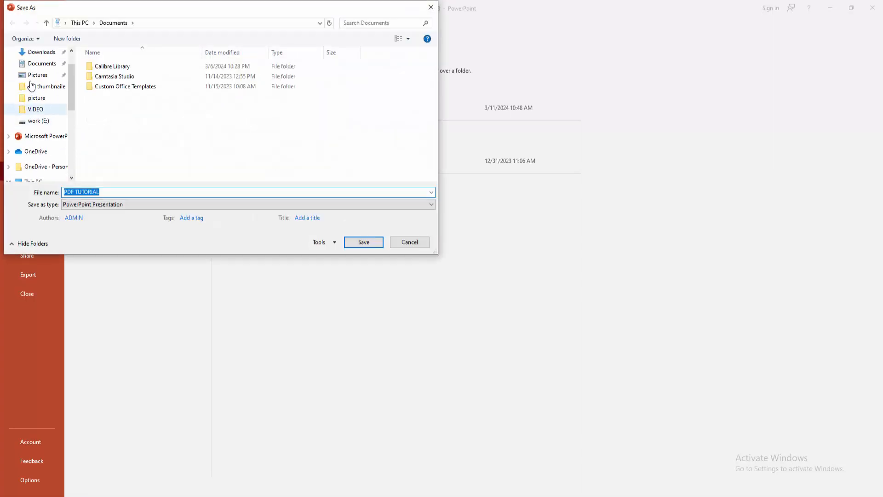
left_click(38, 70)
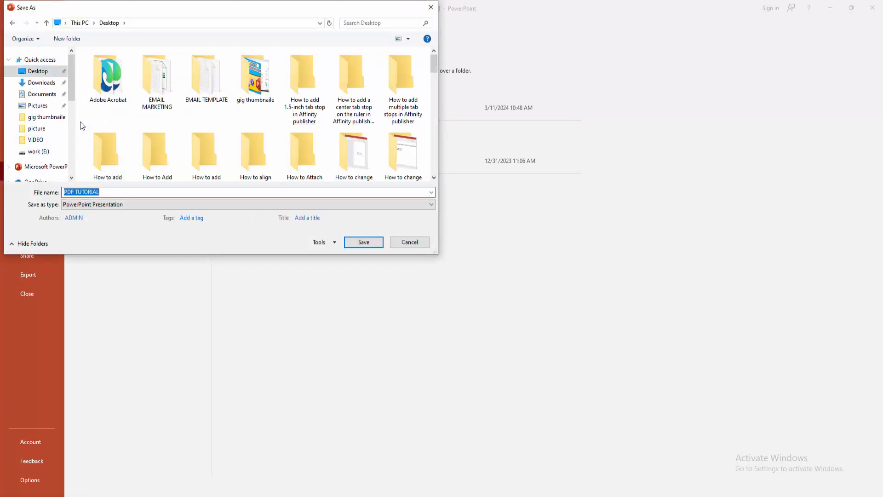
type("12")
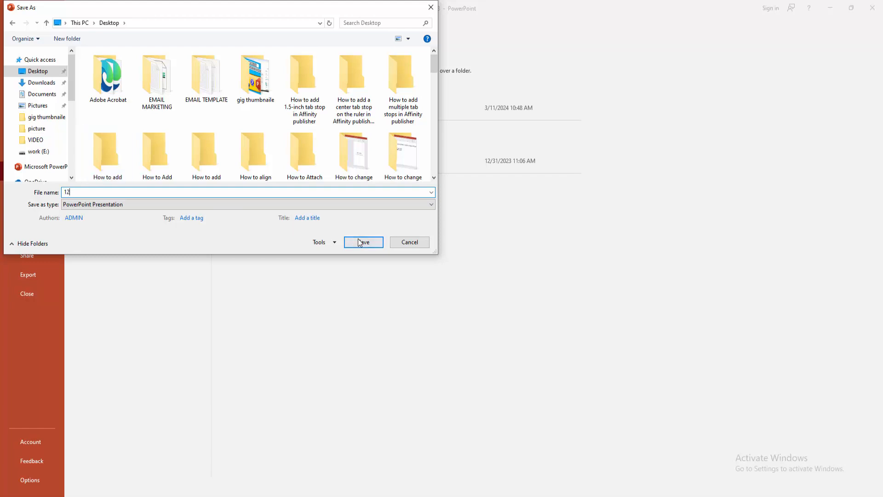
left_click(363, 241)
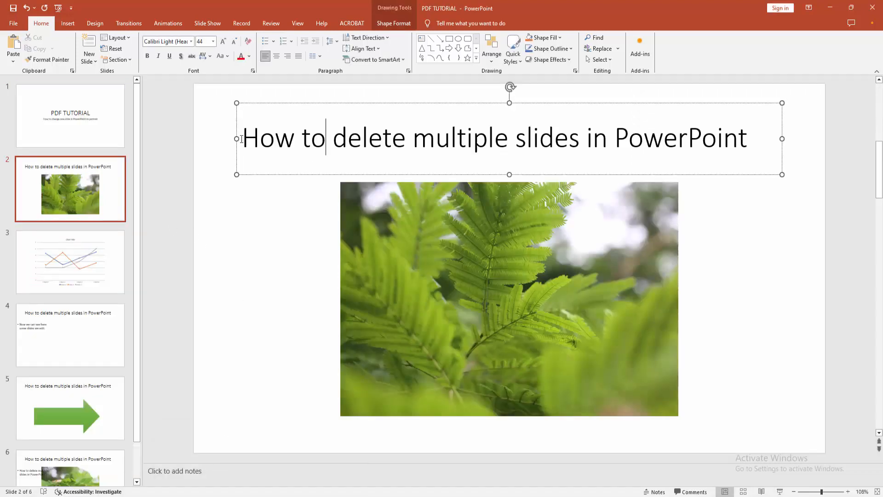
- Hyperlink slide 2's title 'How to delete multiple slides in PowerPoint' to 12.pptx
triple_click(495, 138)
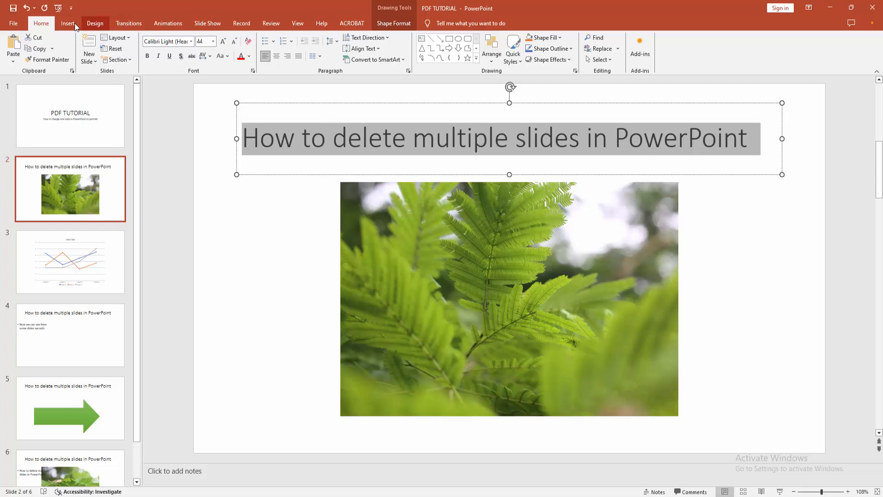
left_click(67, 23)
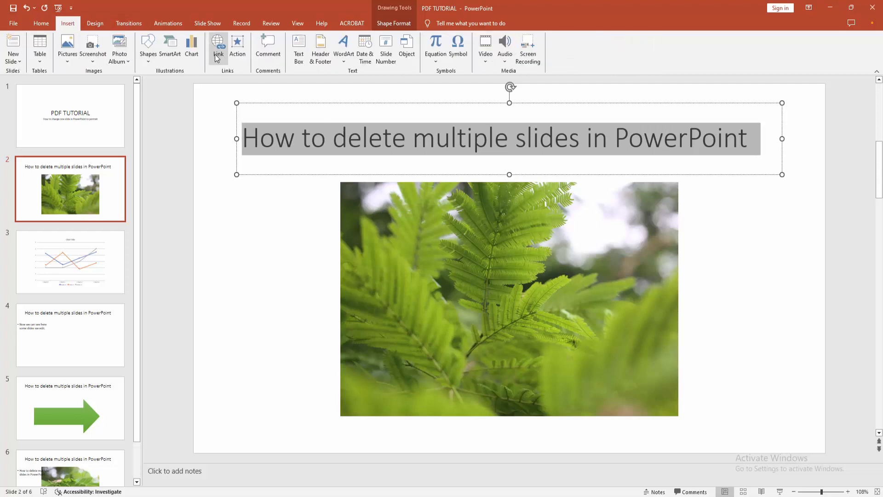
left_click(218, 48)
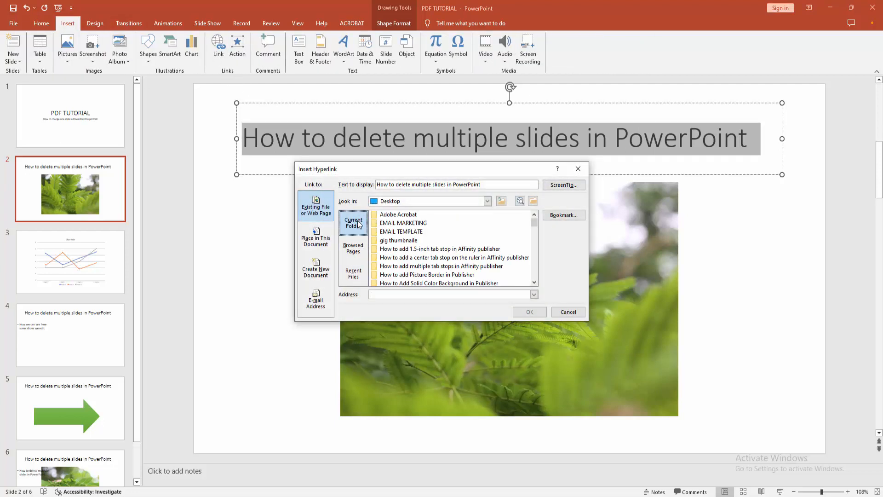
scroll("down", 3)
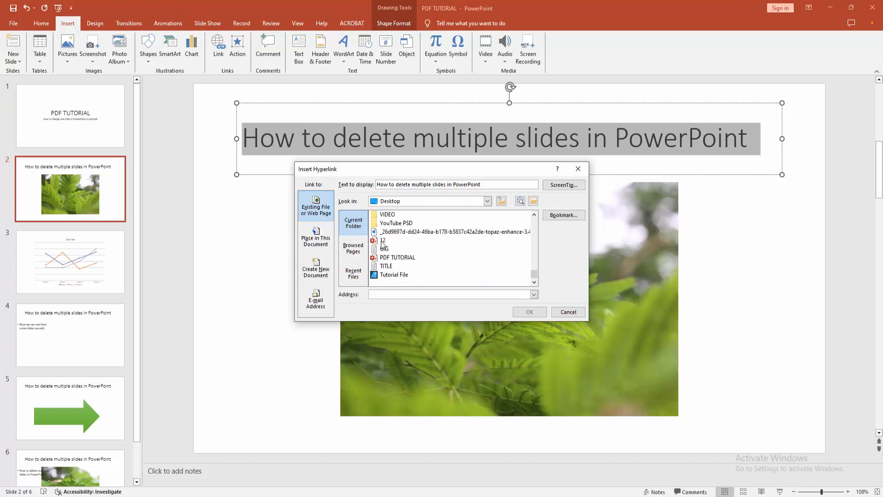
left_click(383, 240)
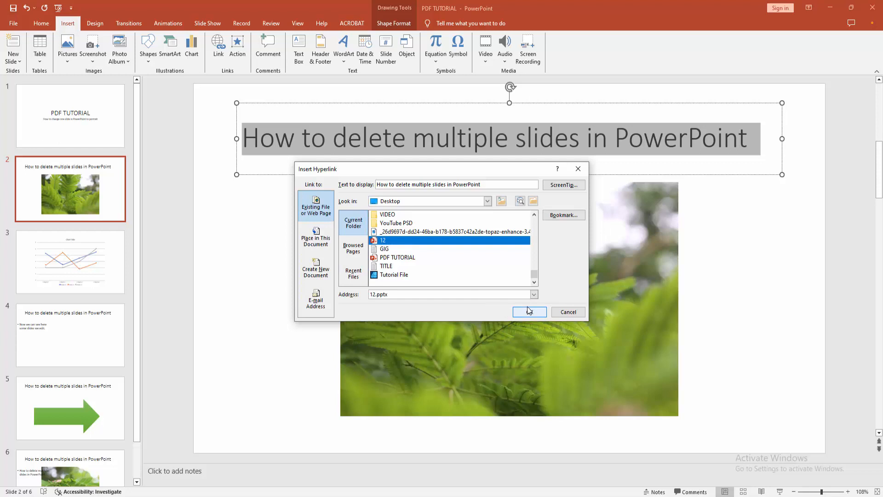
left_click(528, 311)
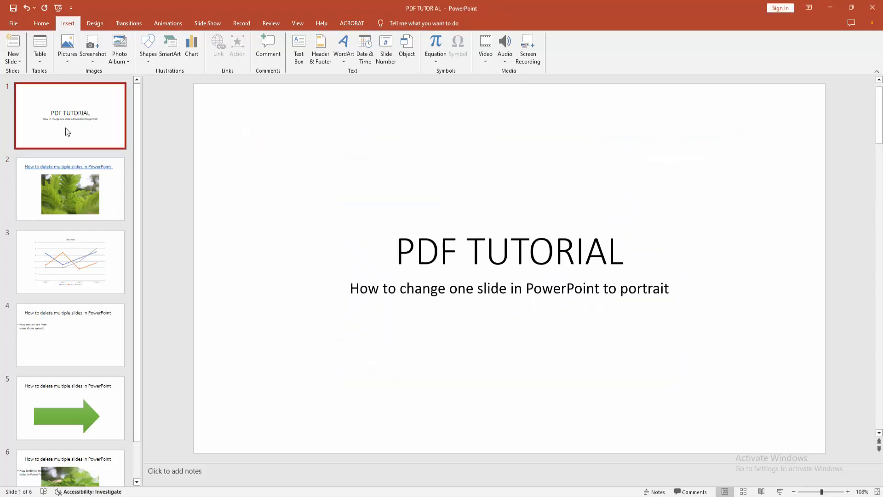
- Run the PDF TUTORIAL deck as a slideshow from the first slide
left_click(40, 23)
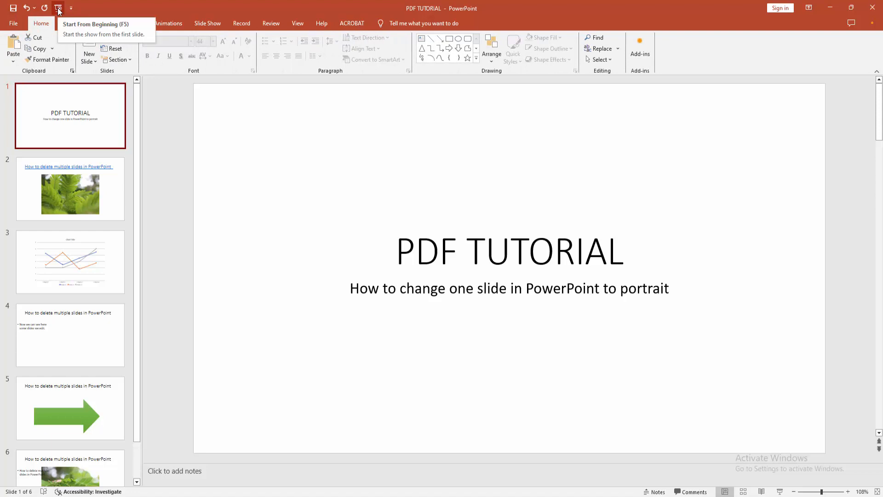
left_click(57, 7)
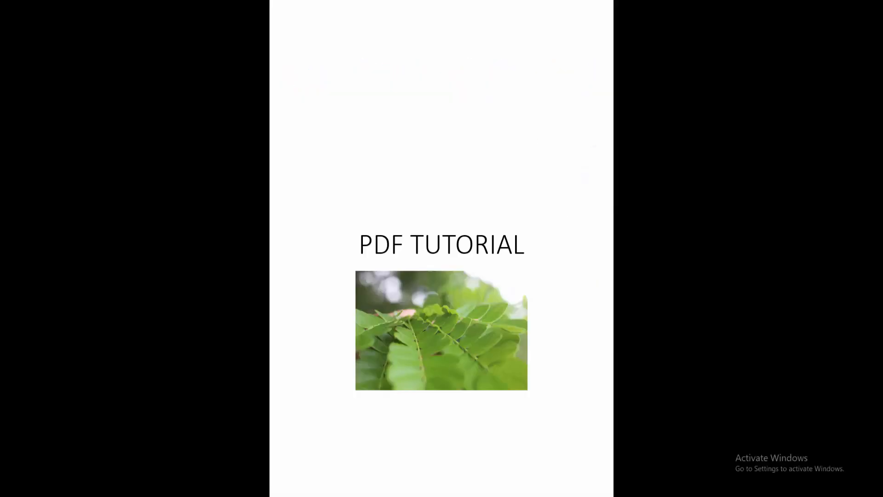